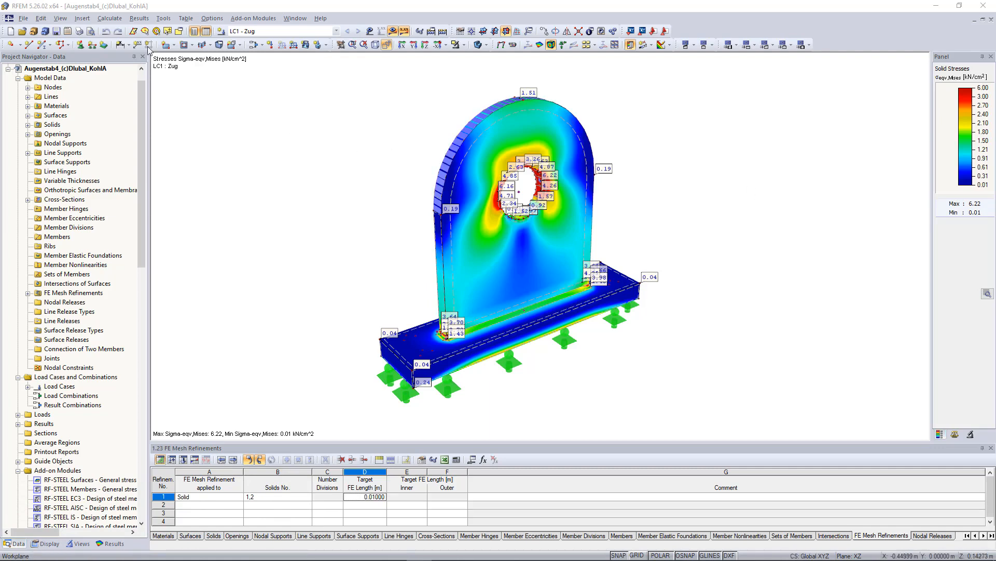
Step: Insert a clipping plane parallel to X-Z through the solid lug
click(81, 18)
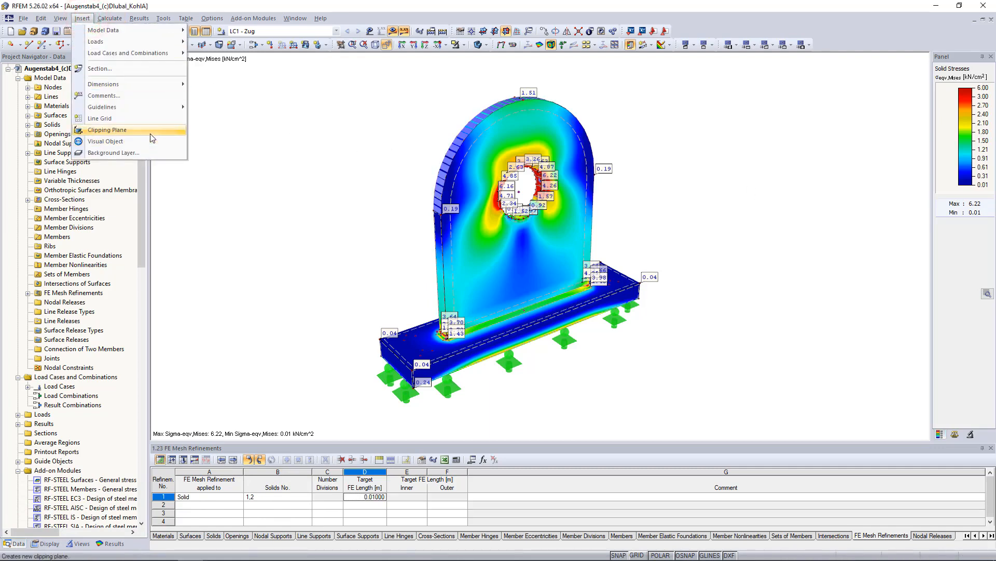
click(107, 130)
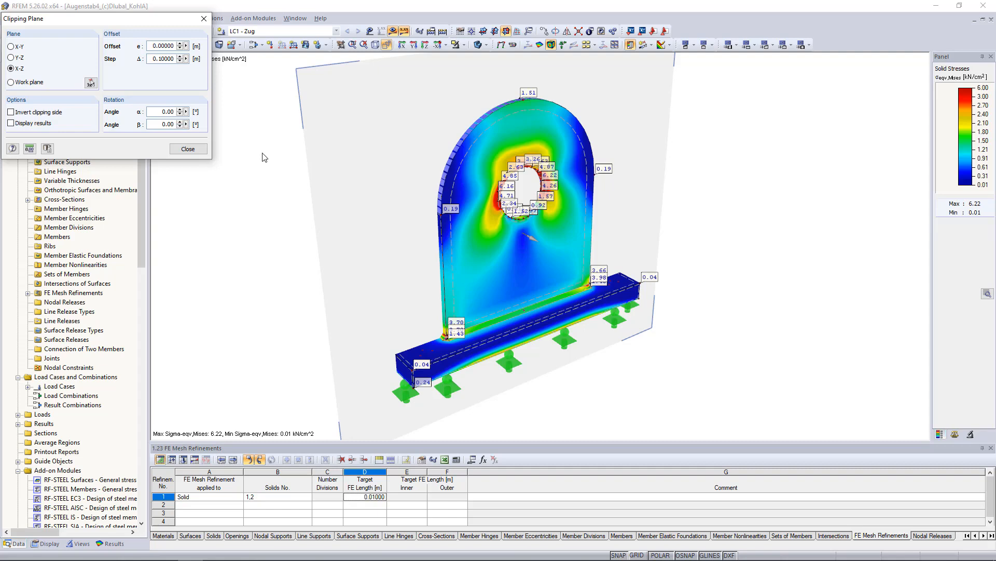
Step: Try X-Y, Y-Z and work-plane cuts, then keep Y-Z with the clipping side inverted
click(10, 46)
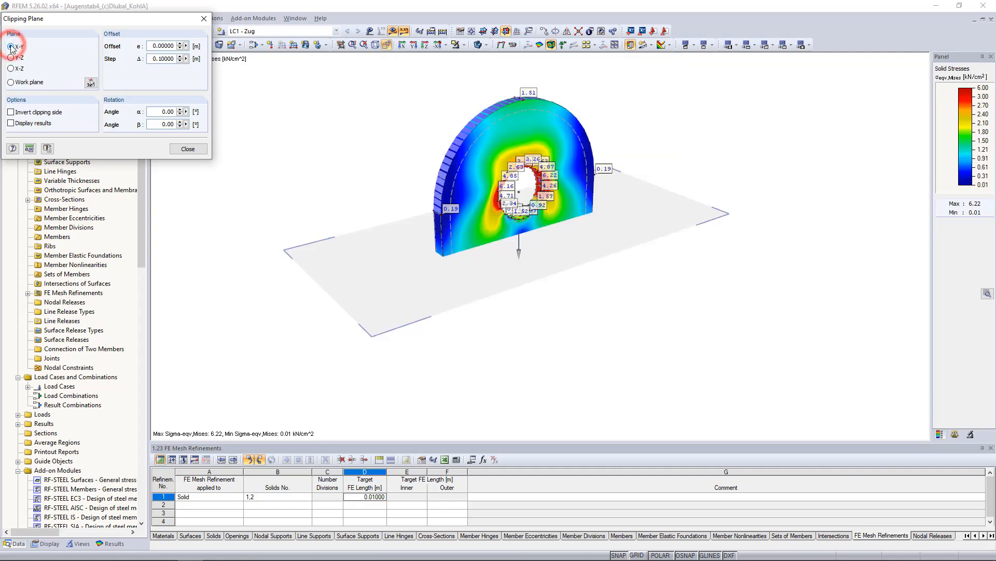
click(11, 57)
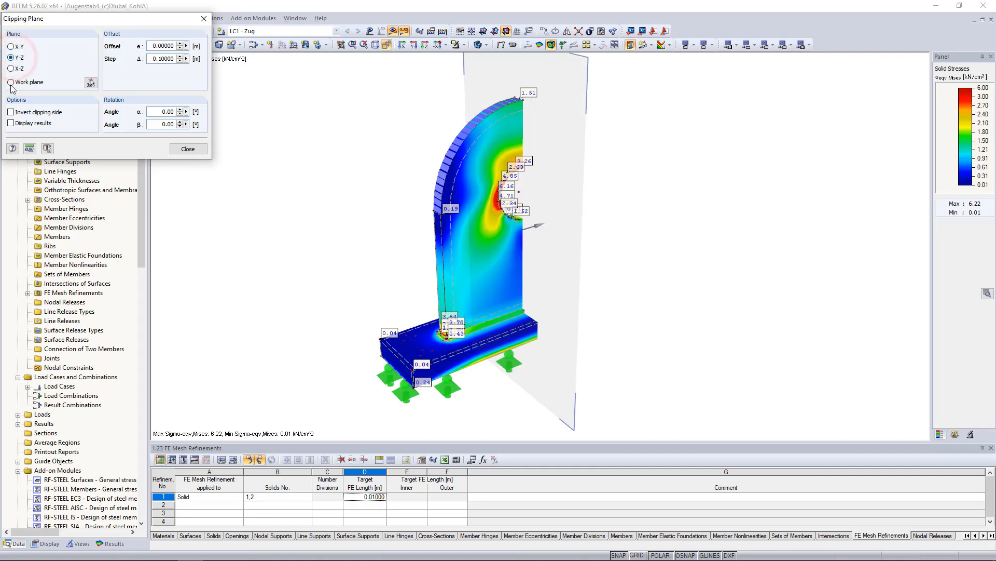
click(11, 112)
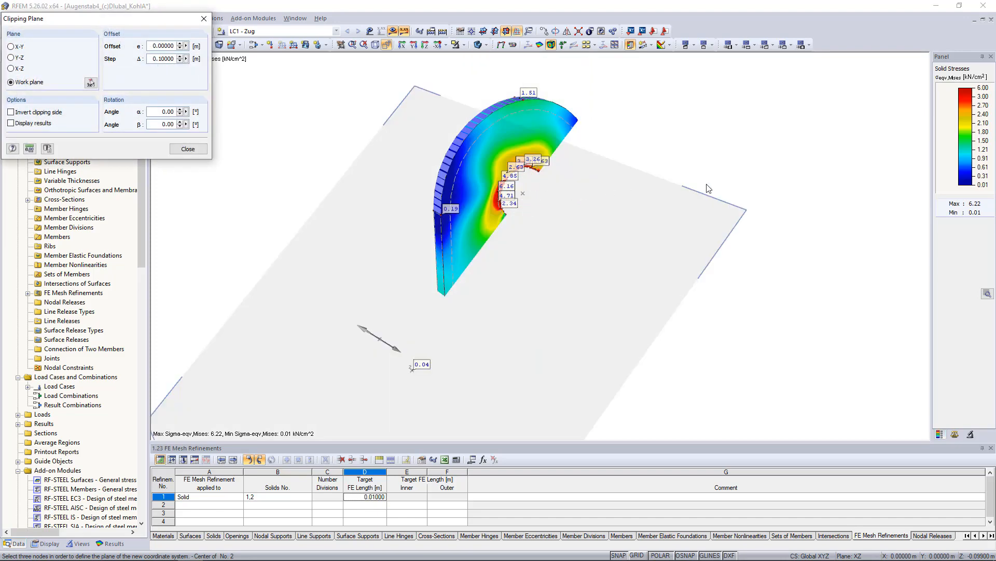
click(12, 57)
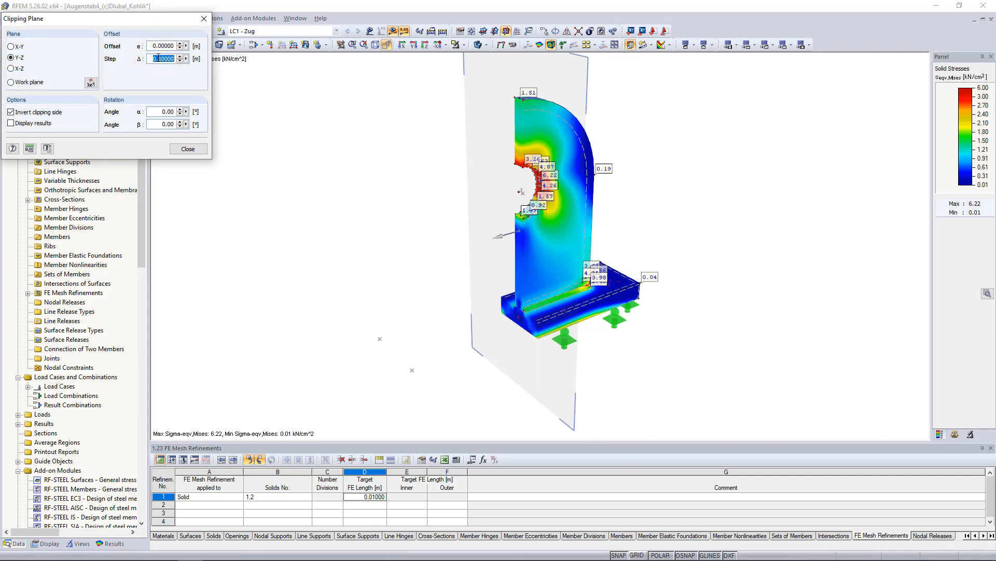
Step: Set Step Δ to 0.01 m, sweep the offset out to 0.06 m and back to zero
text(0.01)
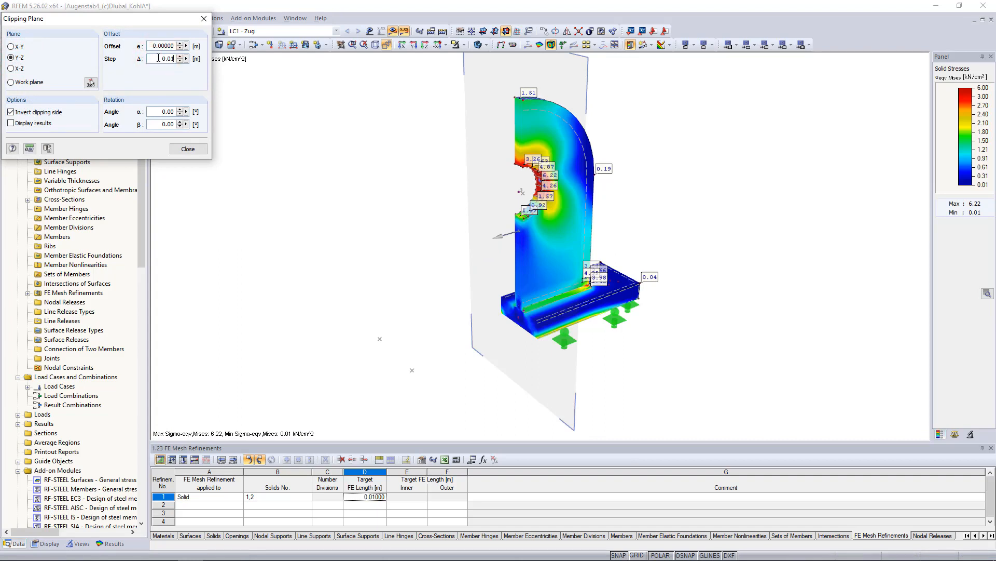
click(185, 43)
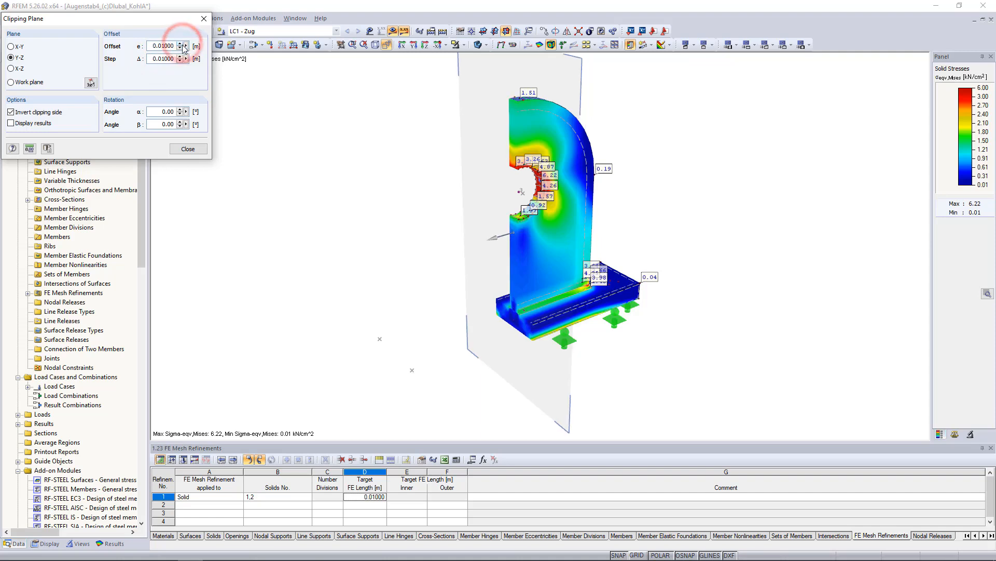
click(184, 43)
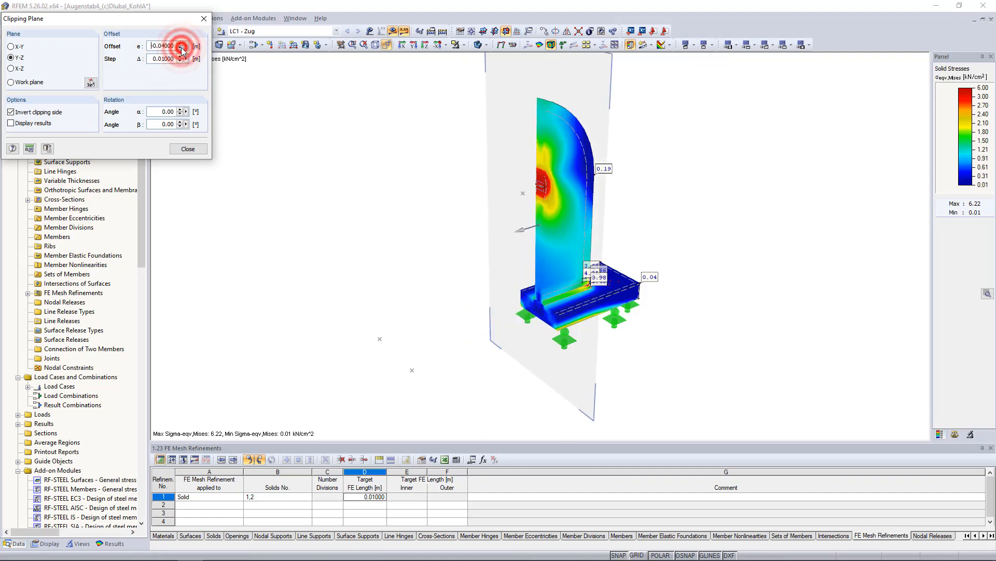
click(180, 43)
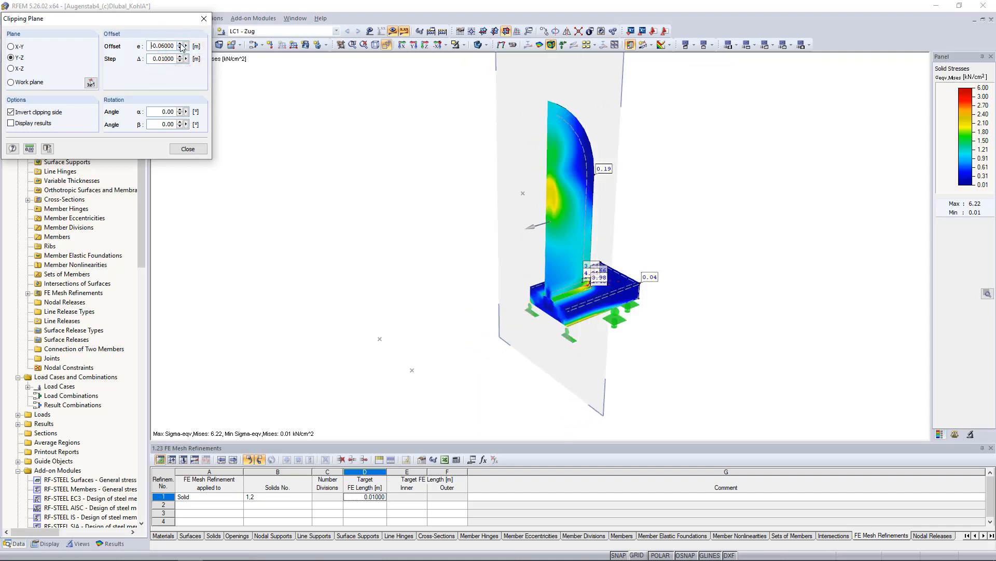
click(181, 43)
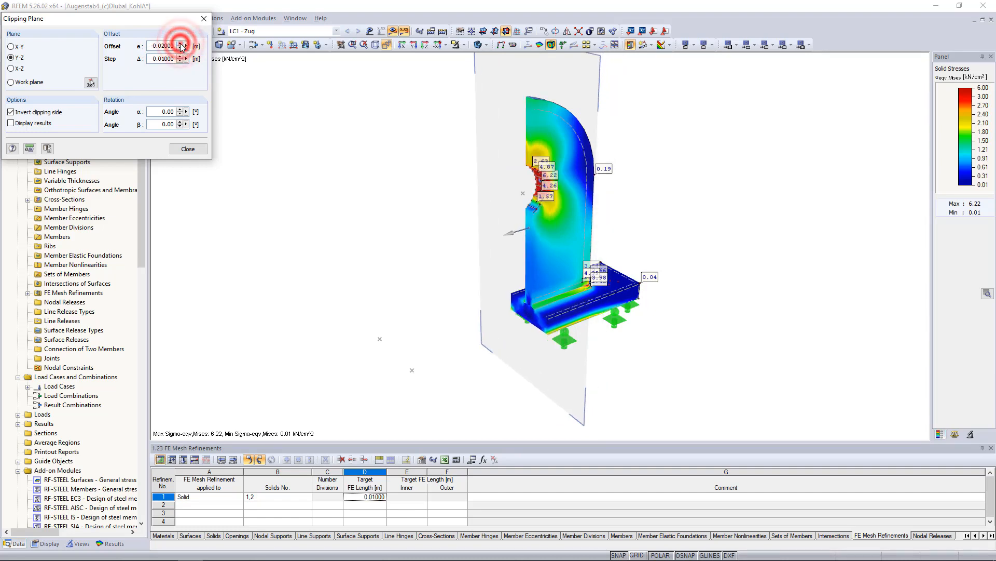
click(182, 44)
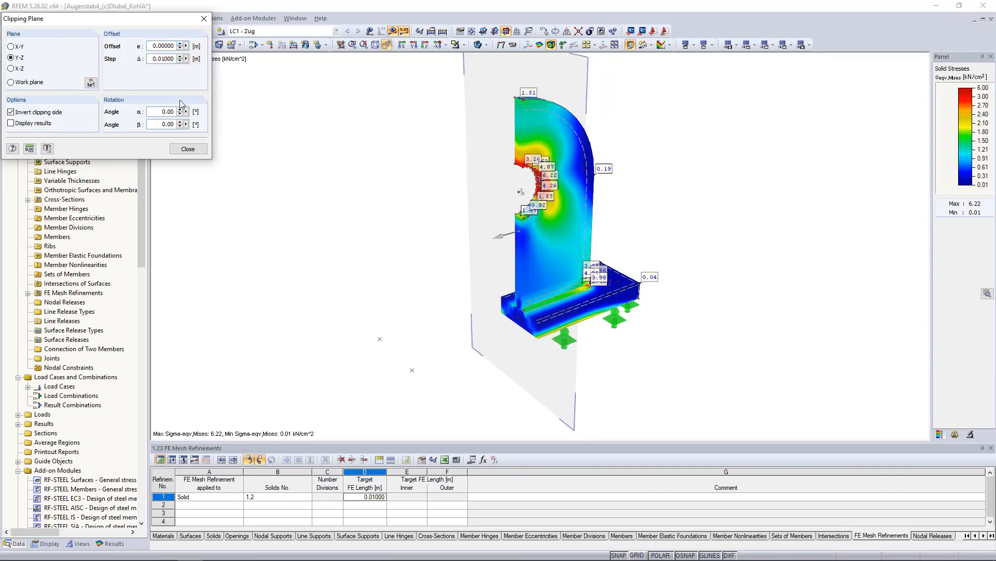
Step: Tilt the cut to α = 30° and β = −30° and orbit to inspect the angled section
click(182, 109)
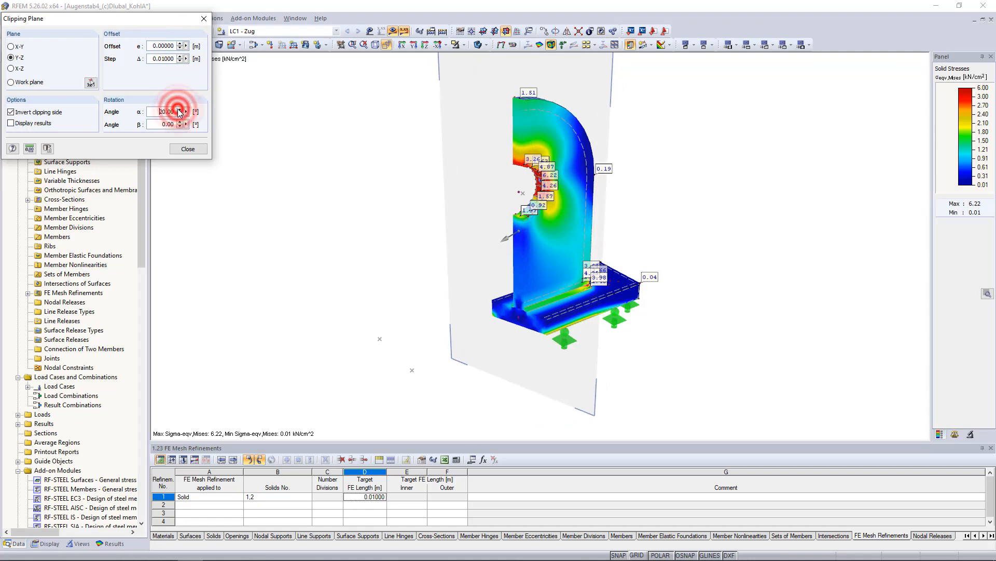
click(184, 109)
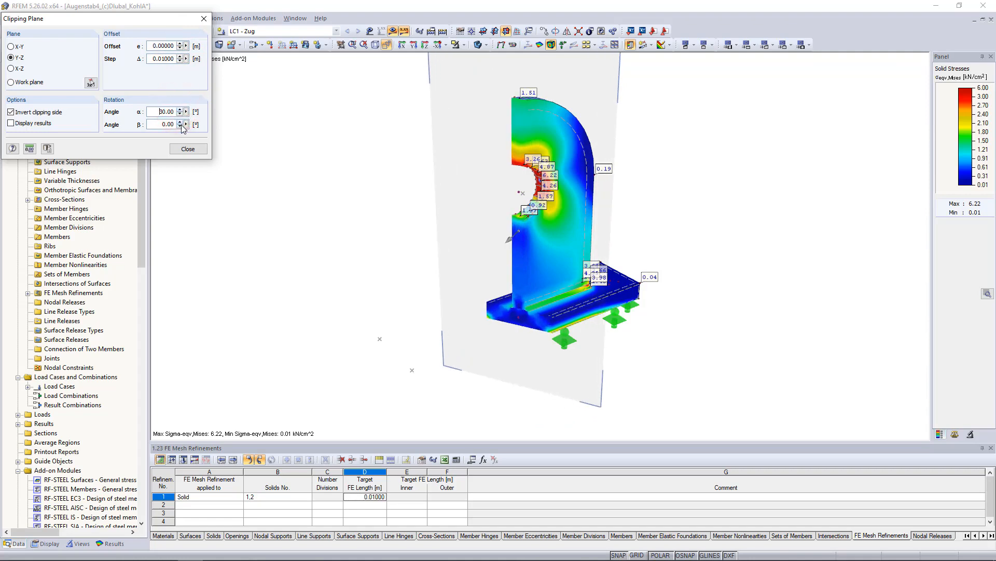
click(181, 125)
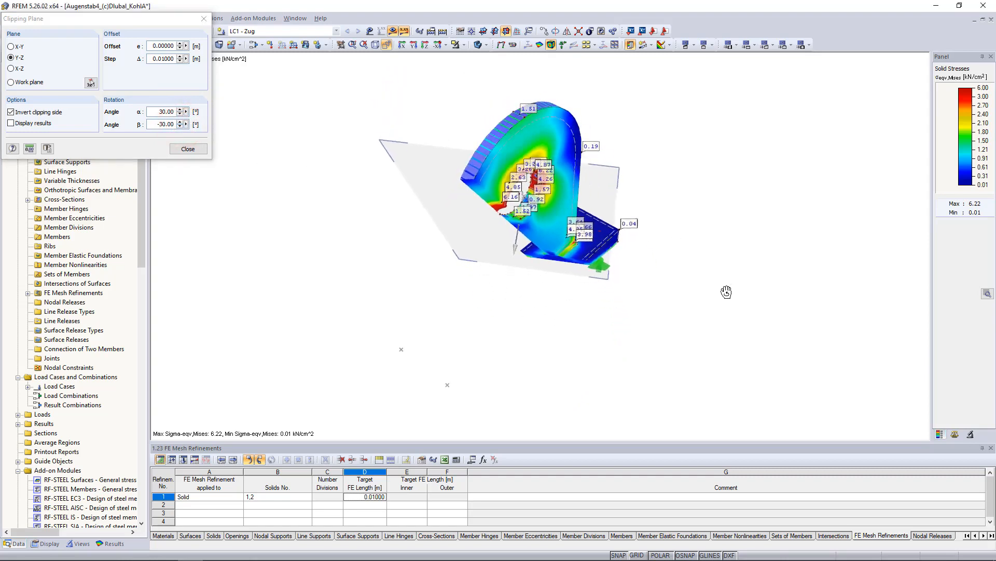
drag(727, 293, 848, 352)
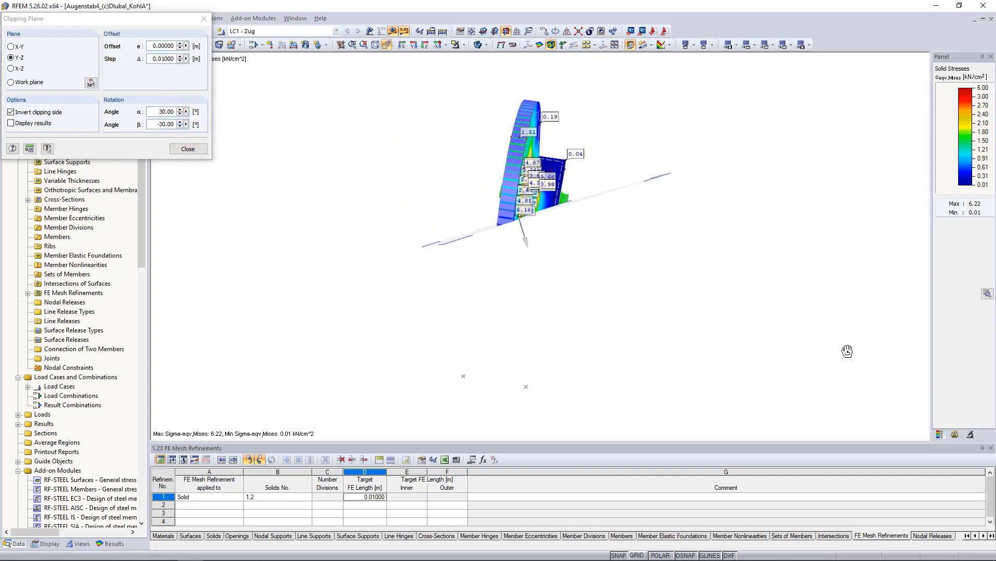
click(188, 148)
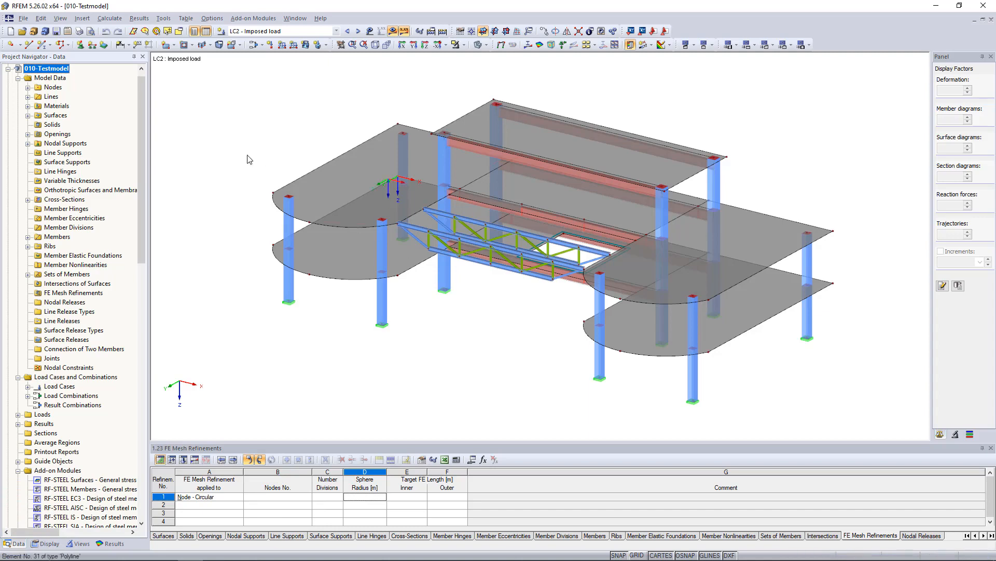
Step: Turn on Camera Fly Mode to fly through the building, then browse the Tools menu
click(60, 18)
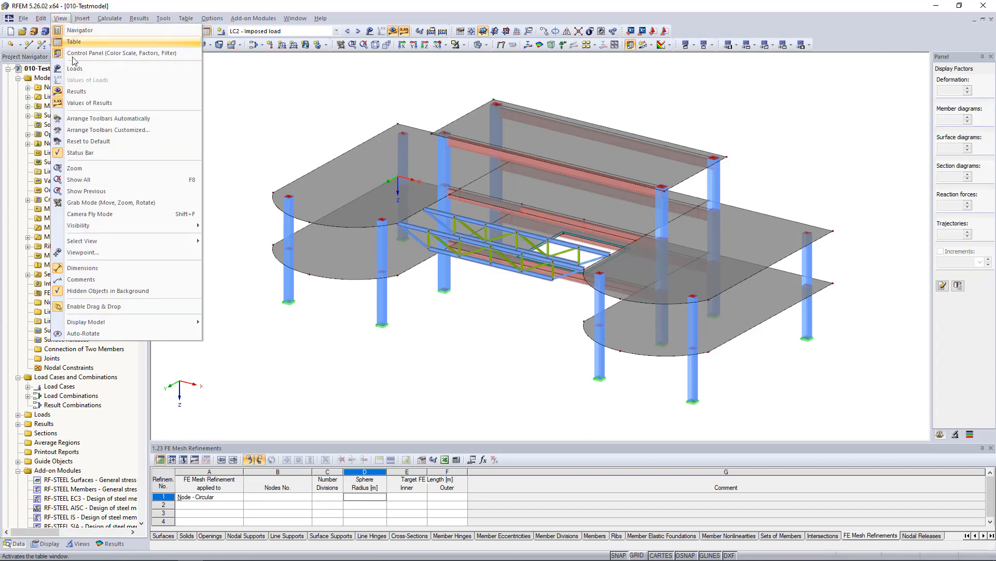
click(89, 214)
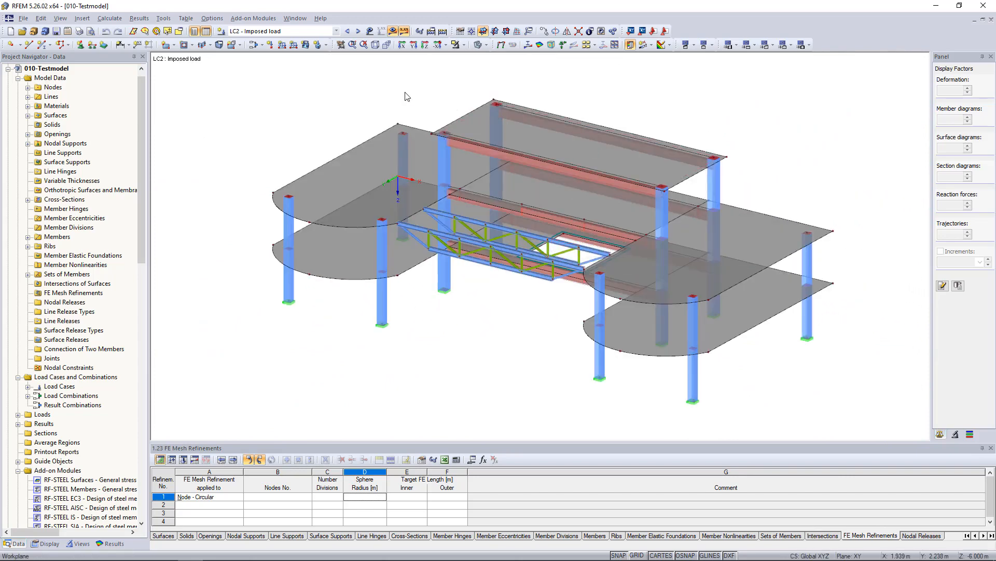
click(163, 18)
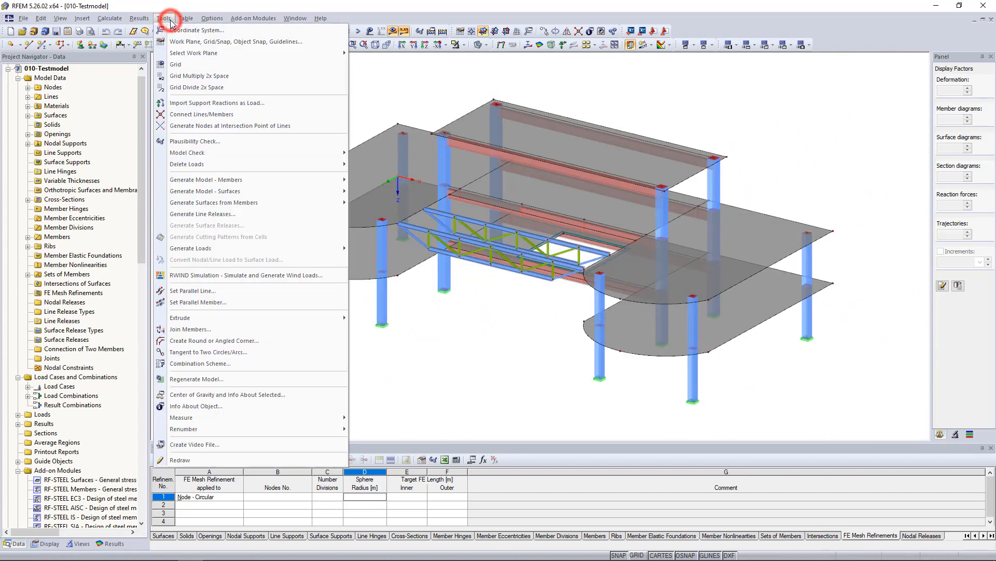